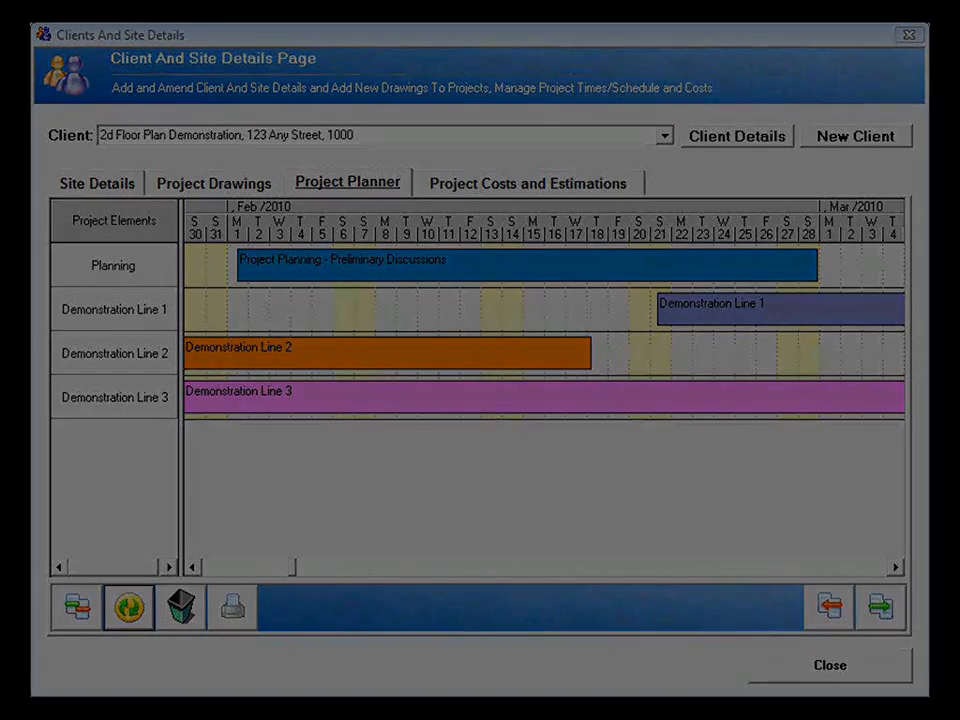
- Show the Project Costs and Estimations view with electrics, plumbing, flooring and $4,500.00 total
click(528, 182)
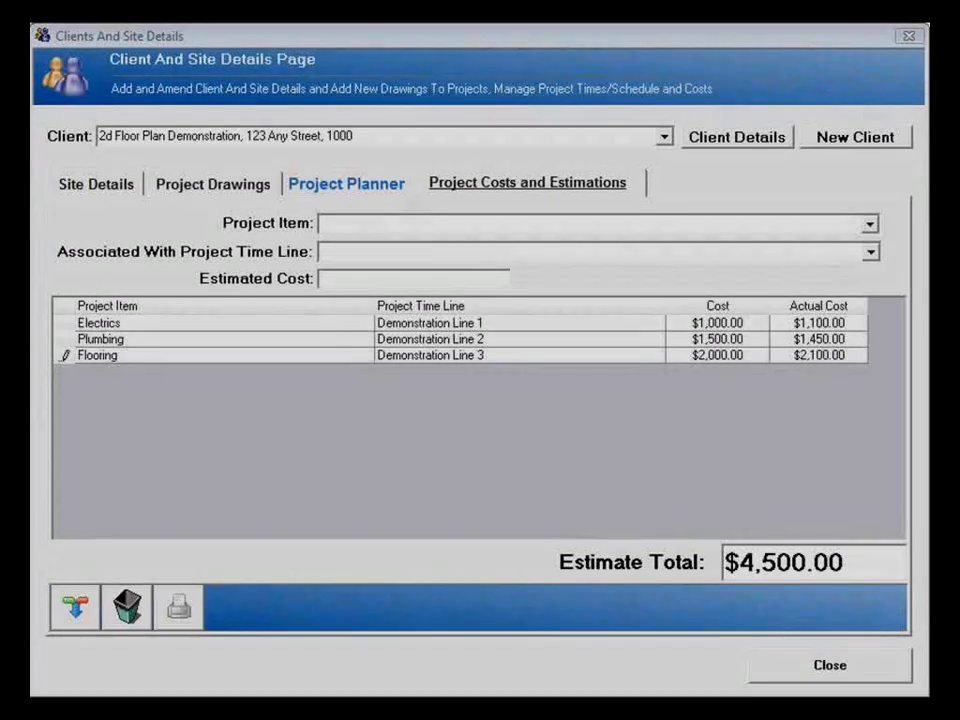